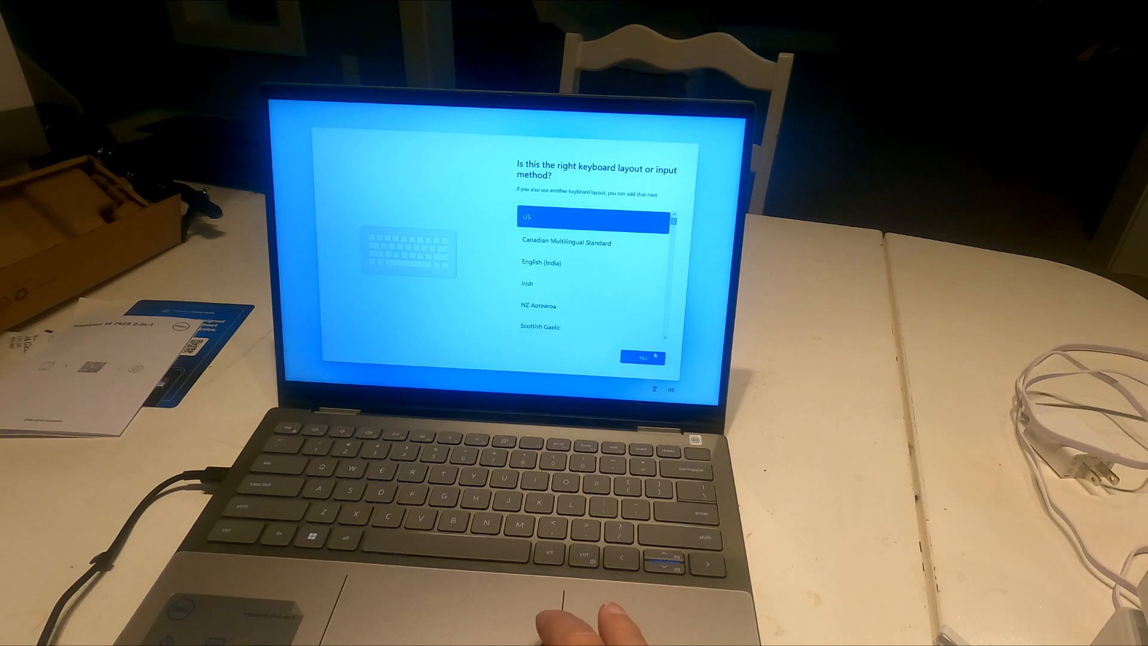
- Accept the US keyboard layout and skip adding a second layout, reaching the network step
{"action": "left_click", "coordinate": [642, 357]}
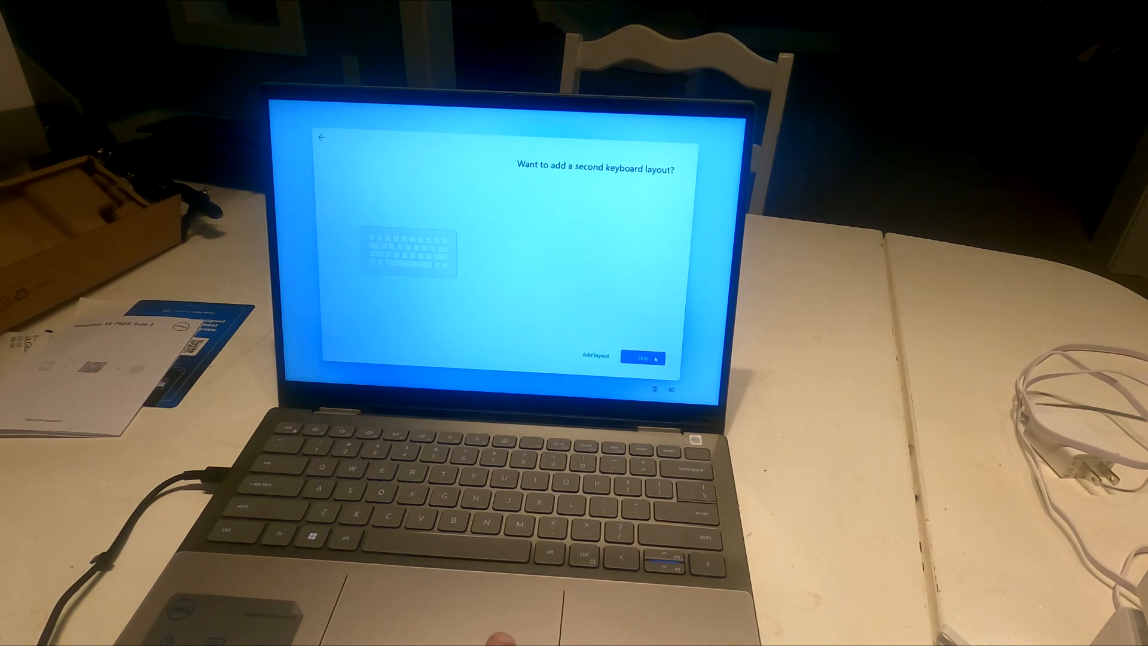
{"action": "left_click", "coordinate": [643, 357]}
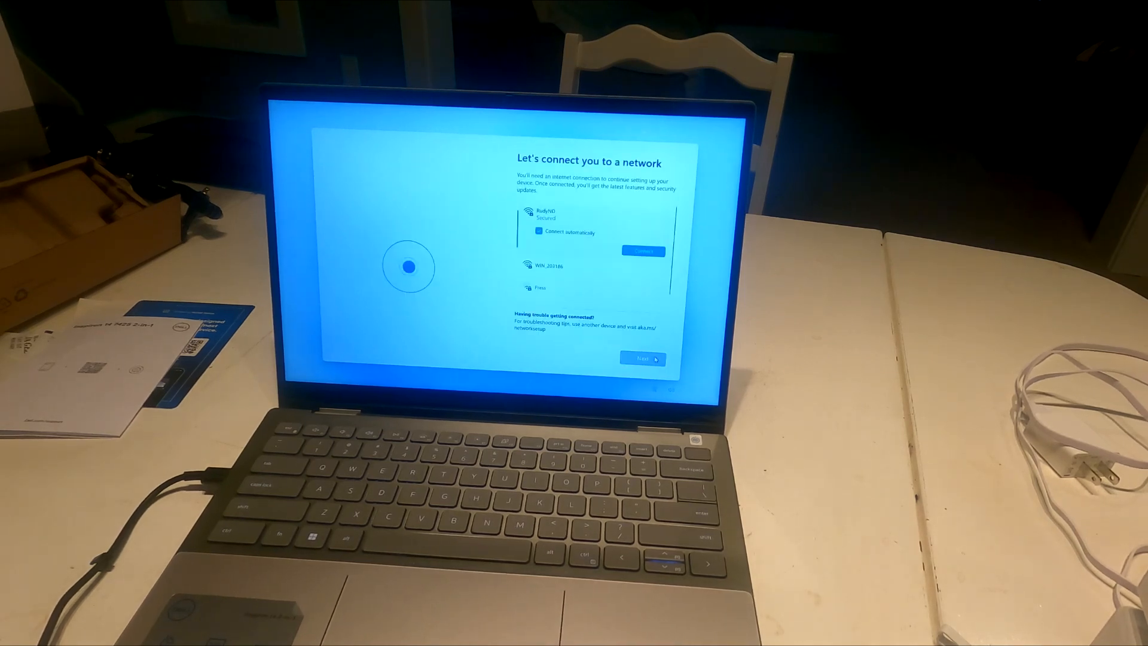